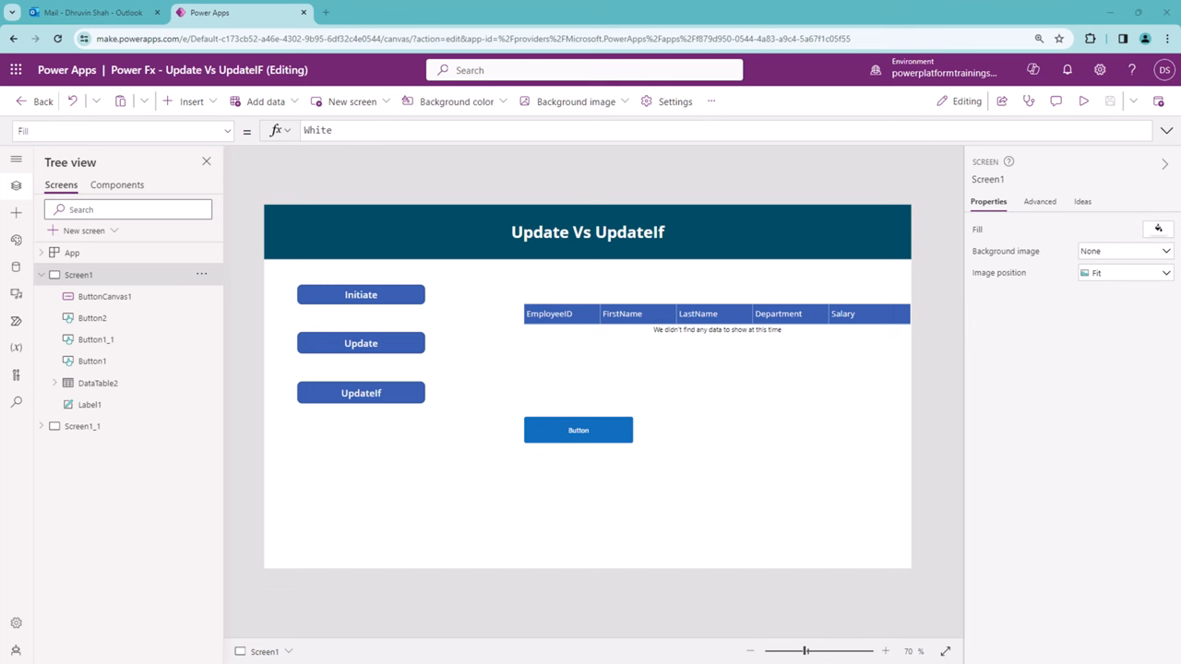
mouse_move(313, 449)
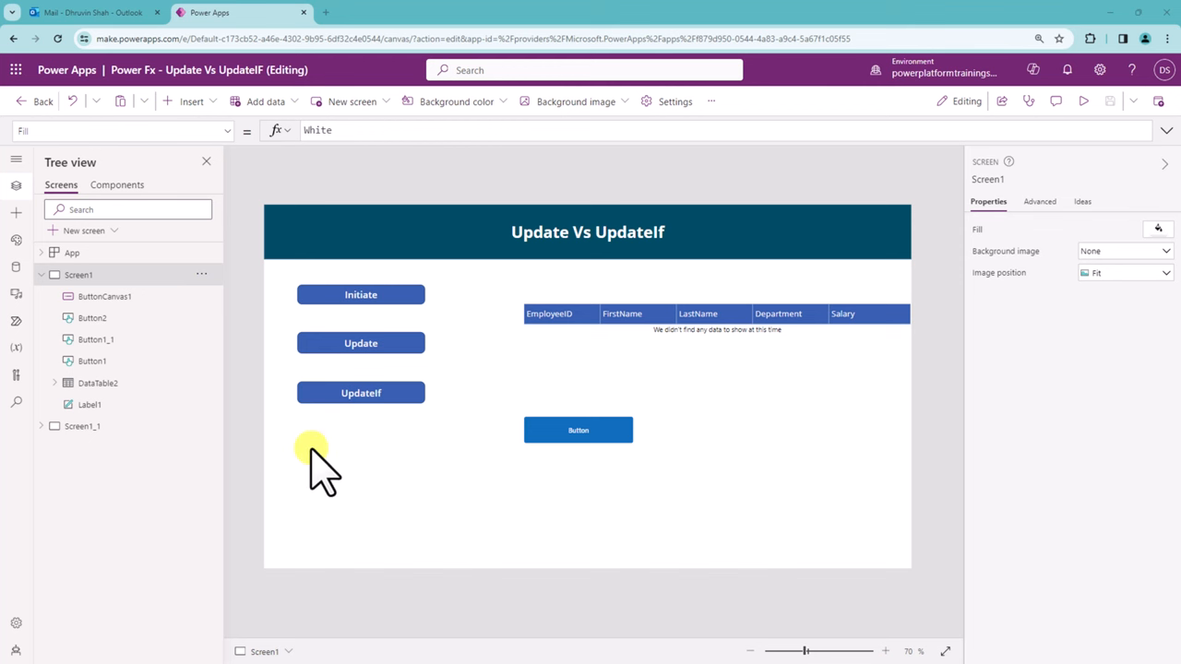
mouse_move(446, 646)
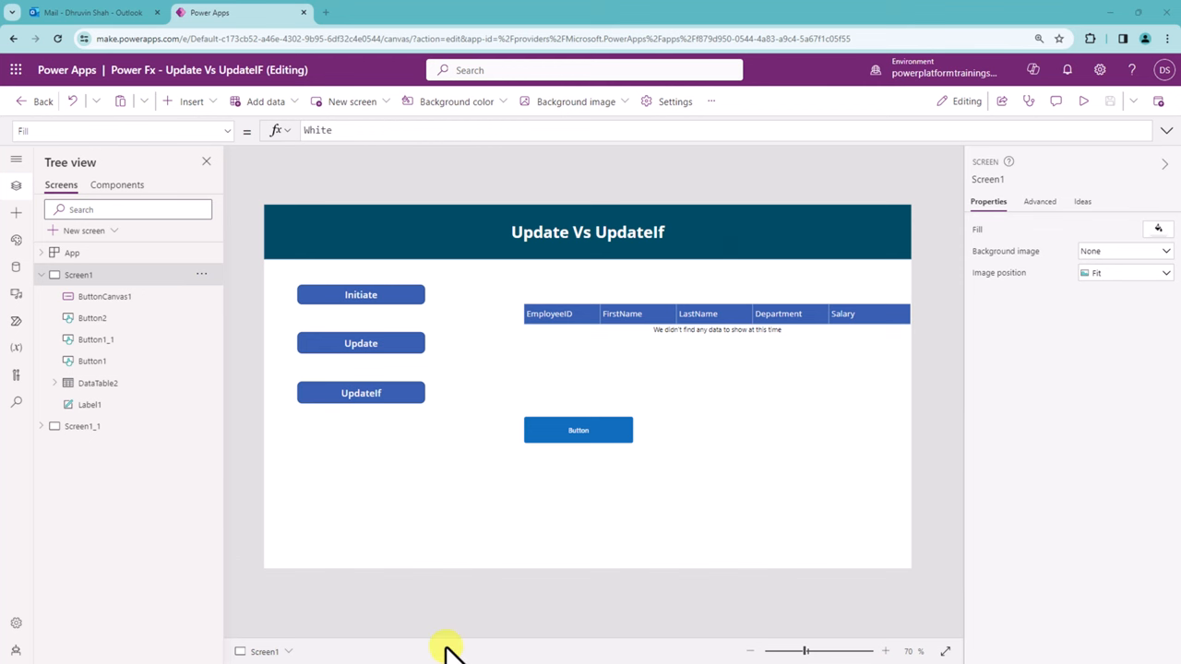
mouse_move(280, 221)
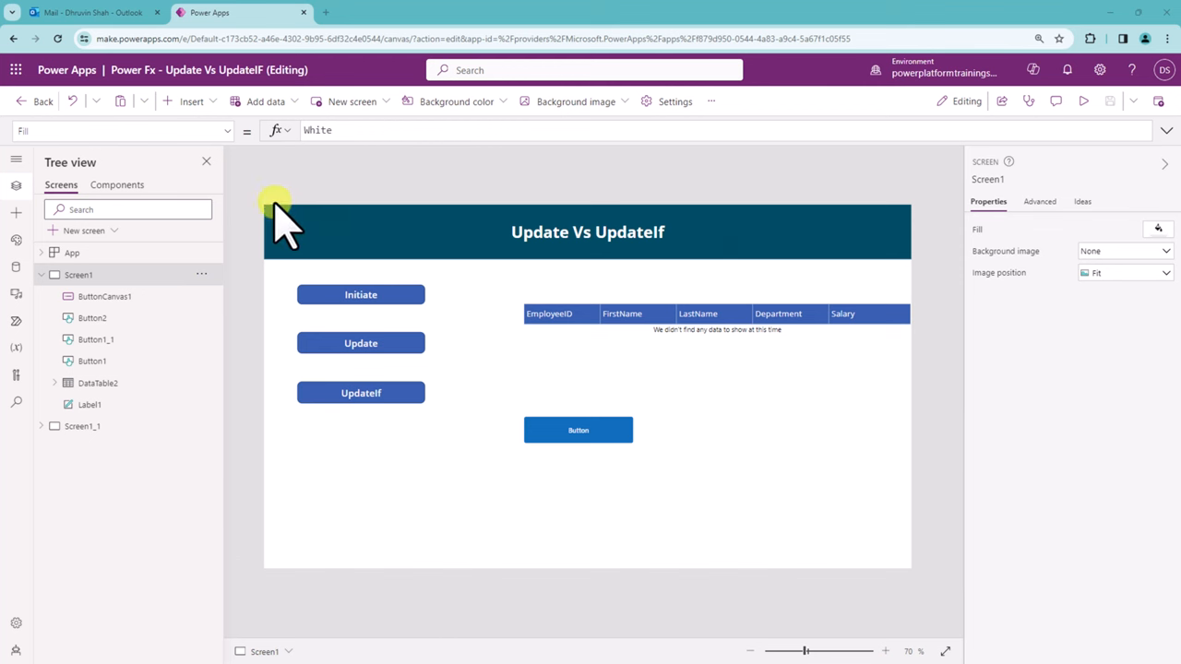
mouse_move(886, 484)
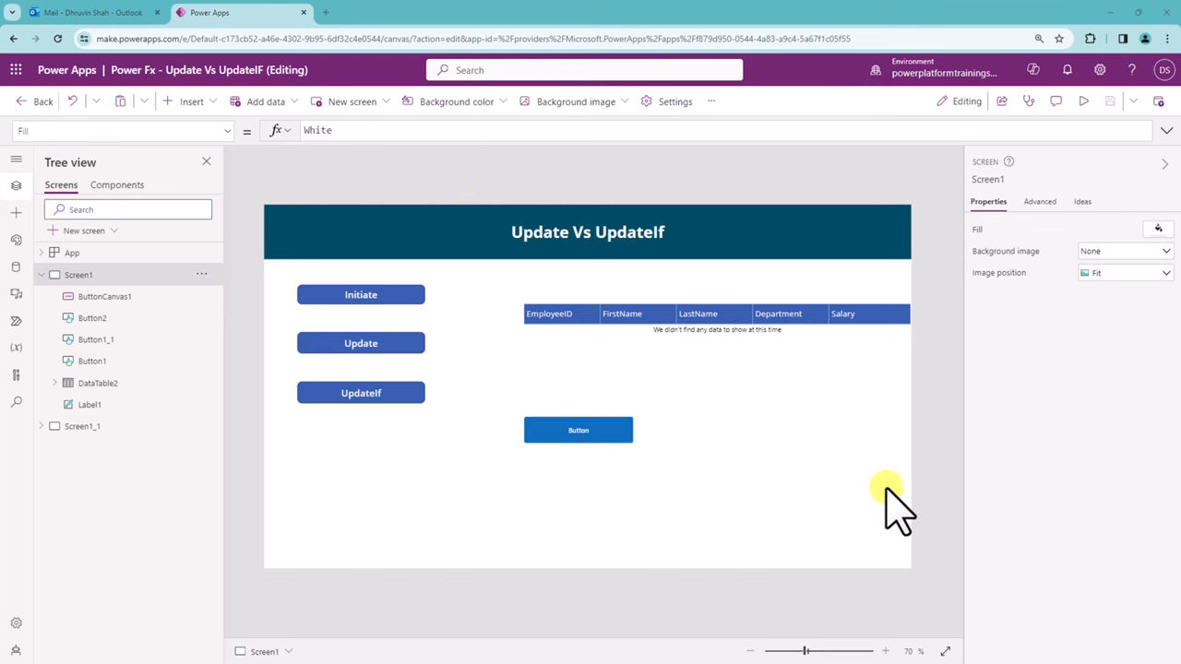
mouse_move(683, 138)
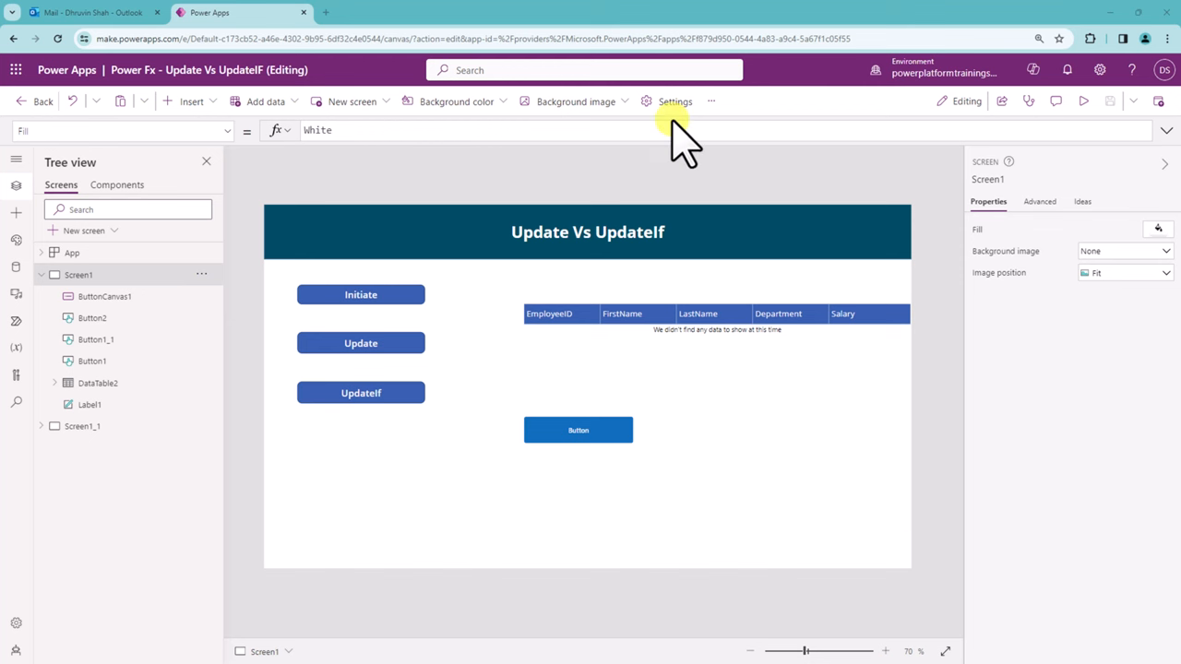
Show the Experimental upcoming features in Settings, where Enable live updates is still off.
click(675, 101)
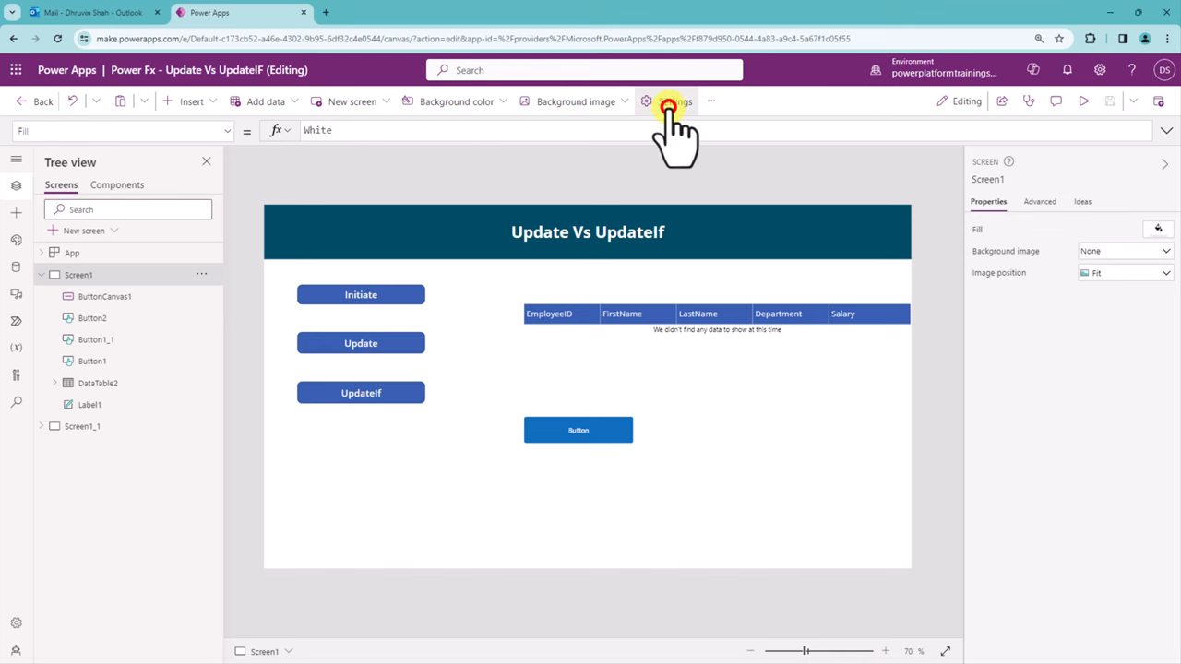
click(668, 101)
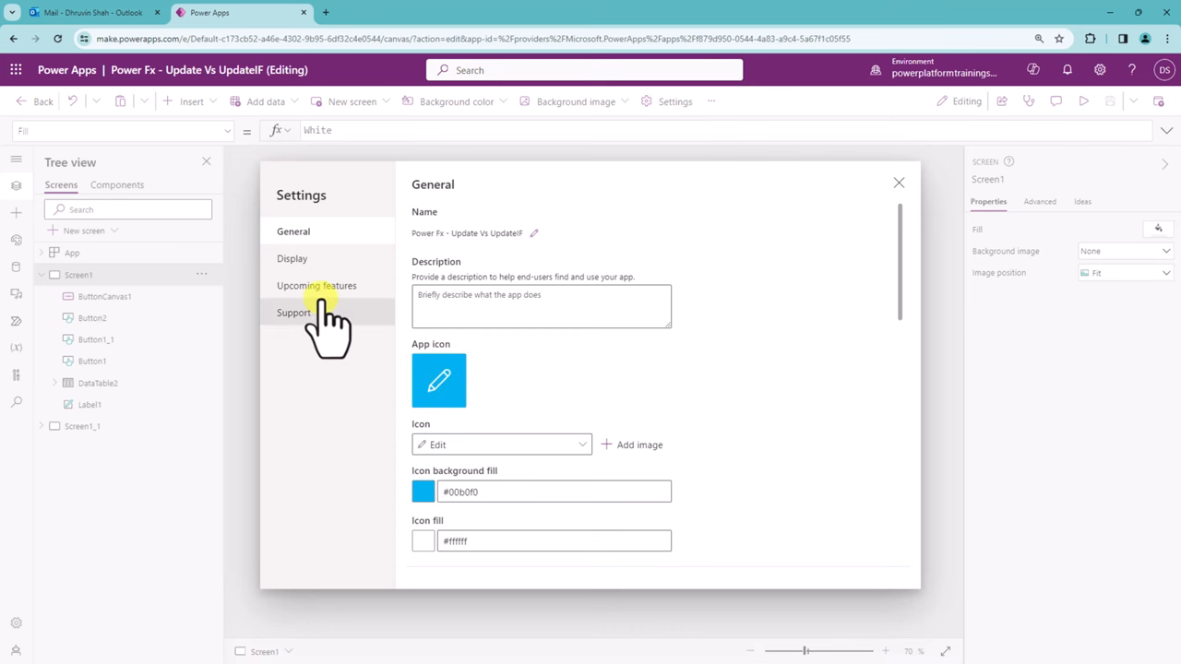
click(317, 284)
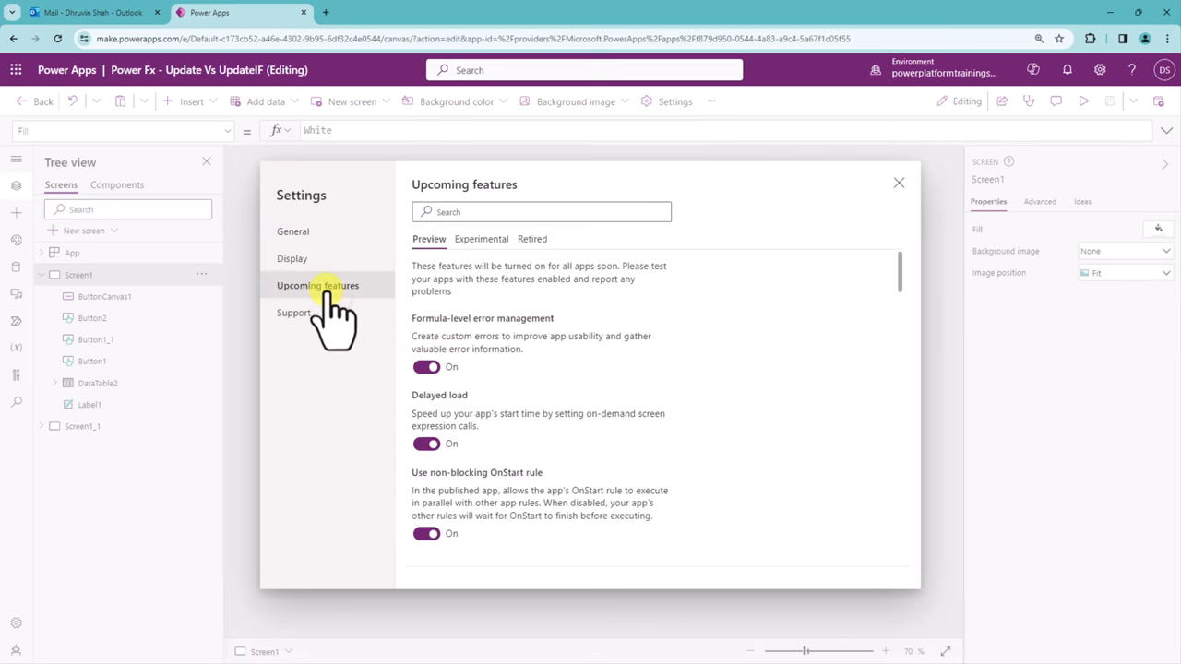
click(480, 240)
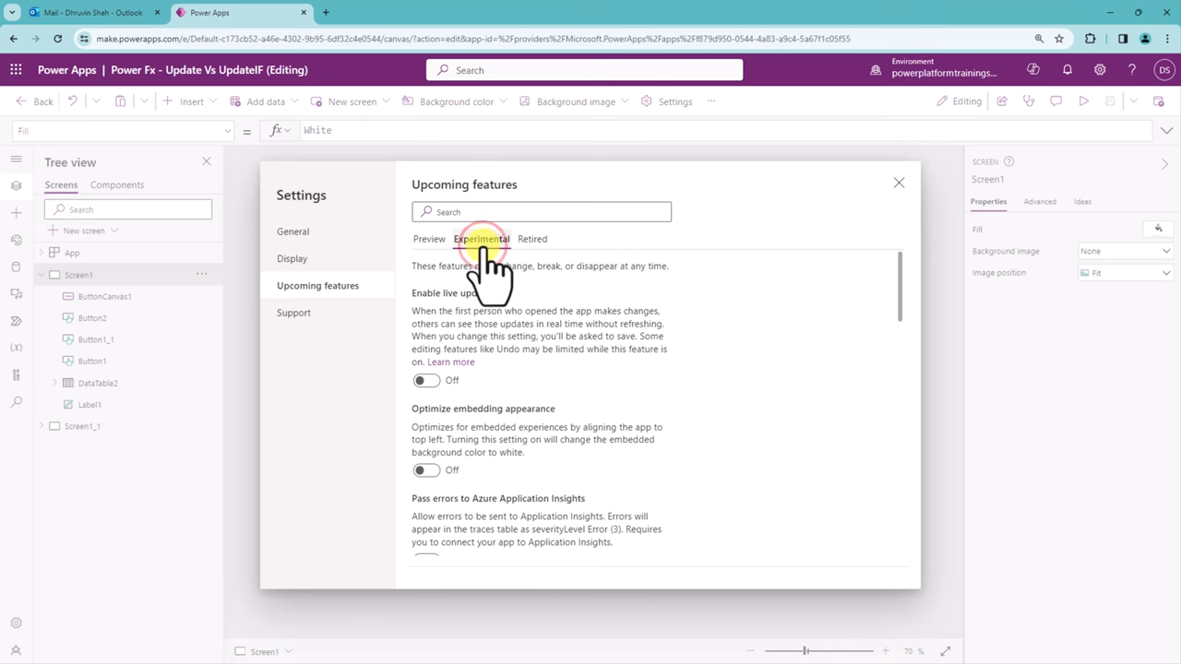
click(480, 239)
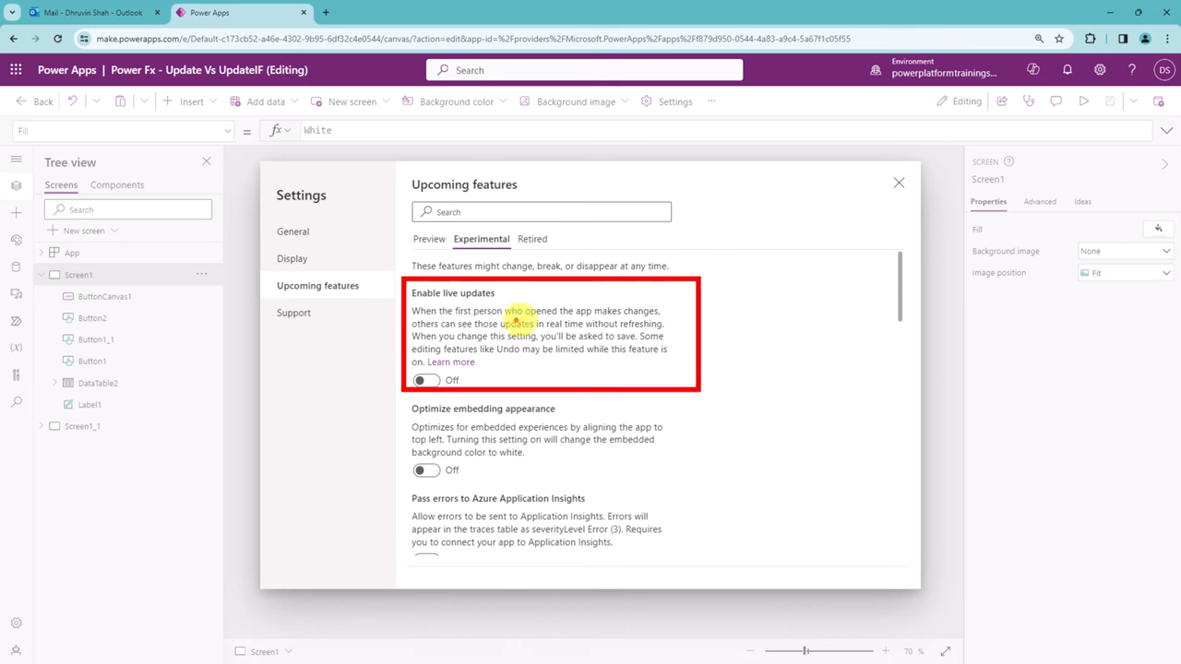
mouse_move(831, 313)
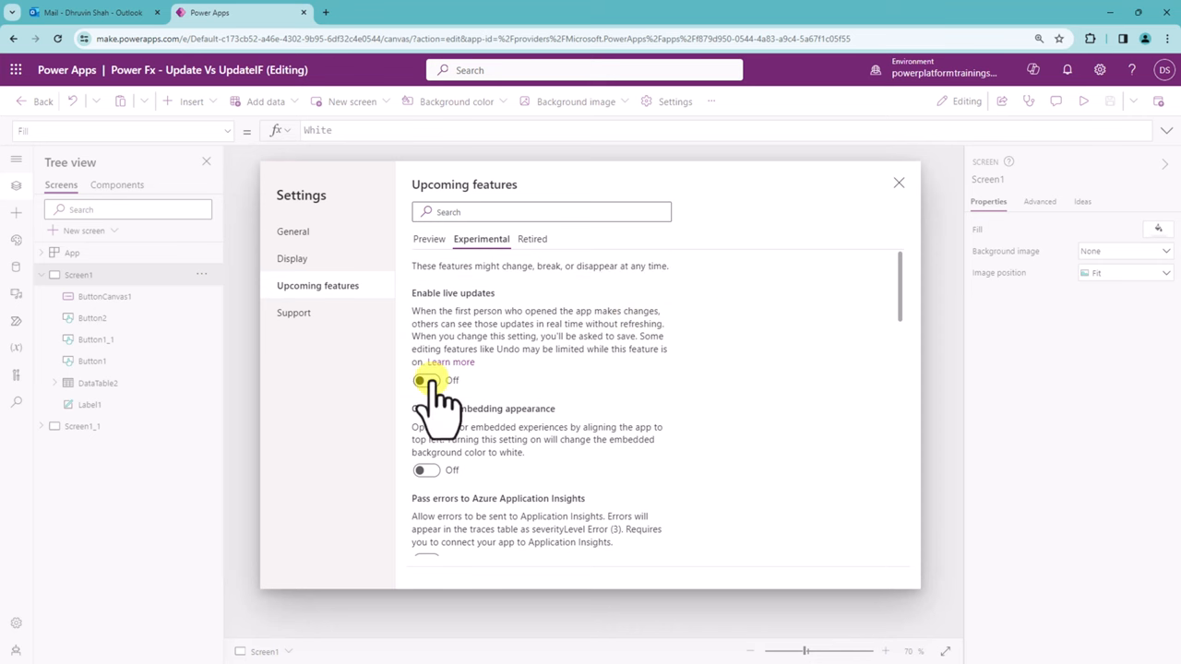
Switch Enable live updates on and confirm Save and refresh to reload the app.
click(421, 380)
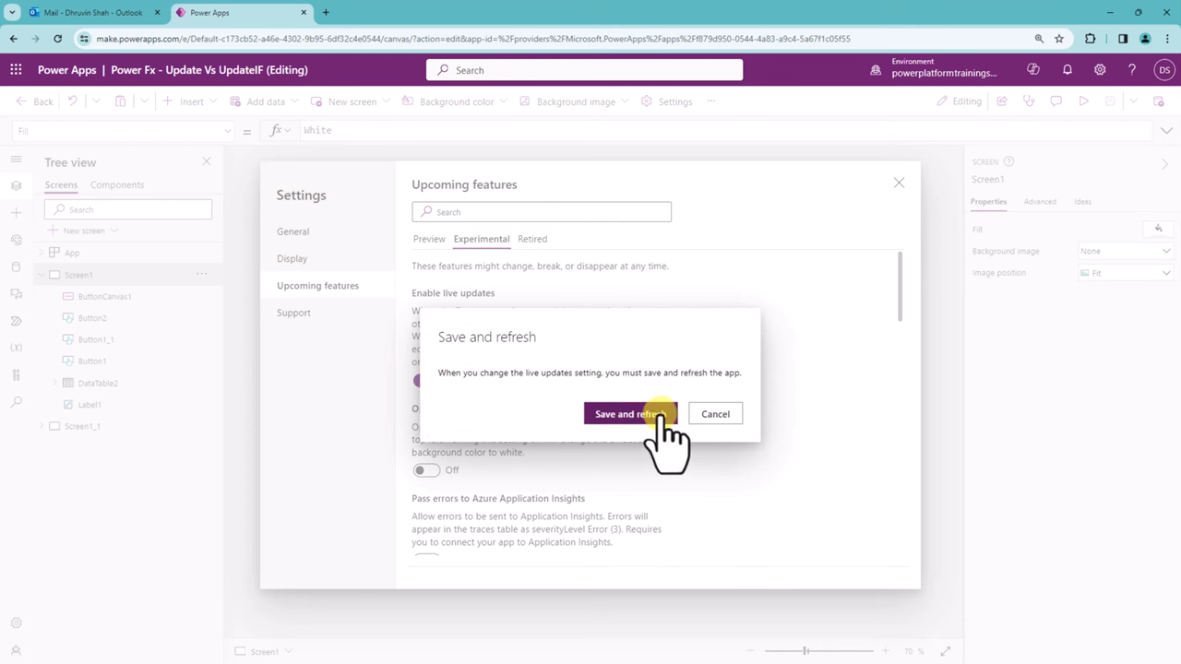
click(631, 413)
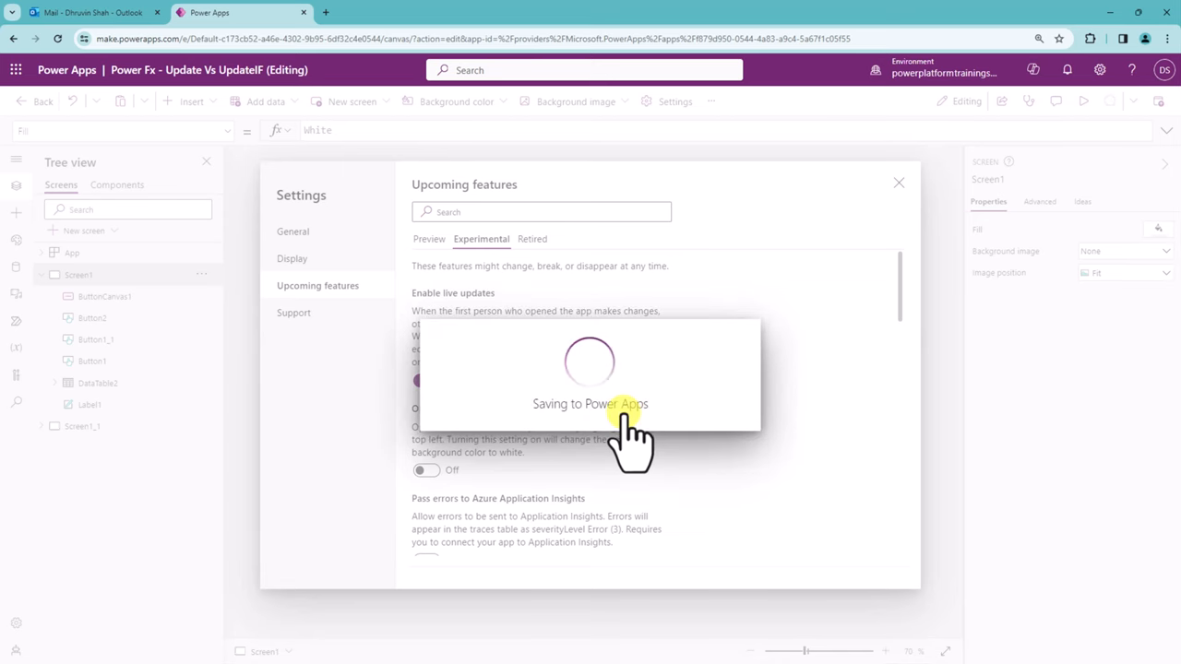
click(426, 380)
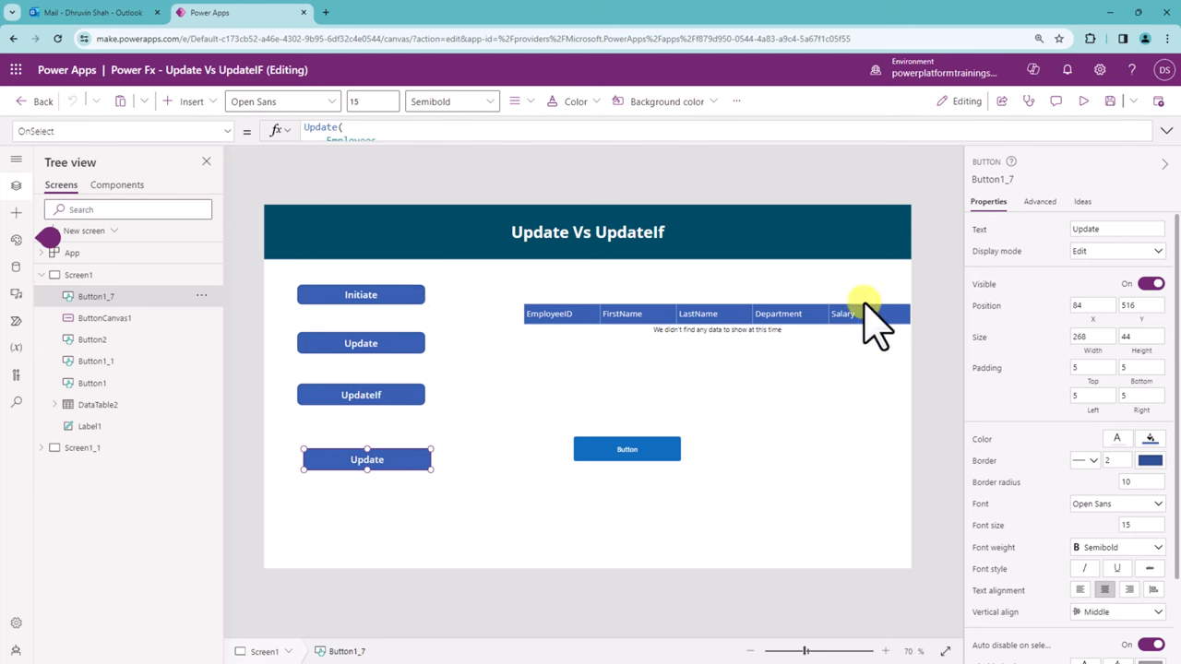
mouse_move(646, 286)
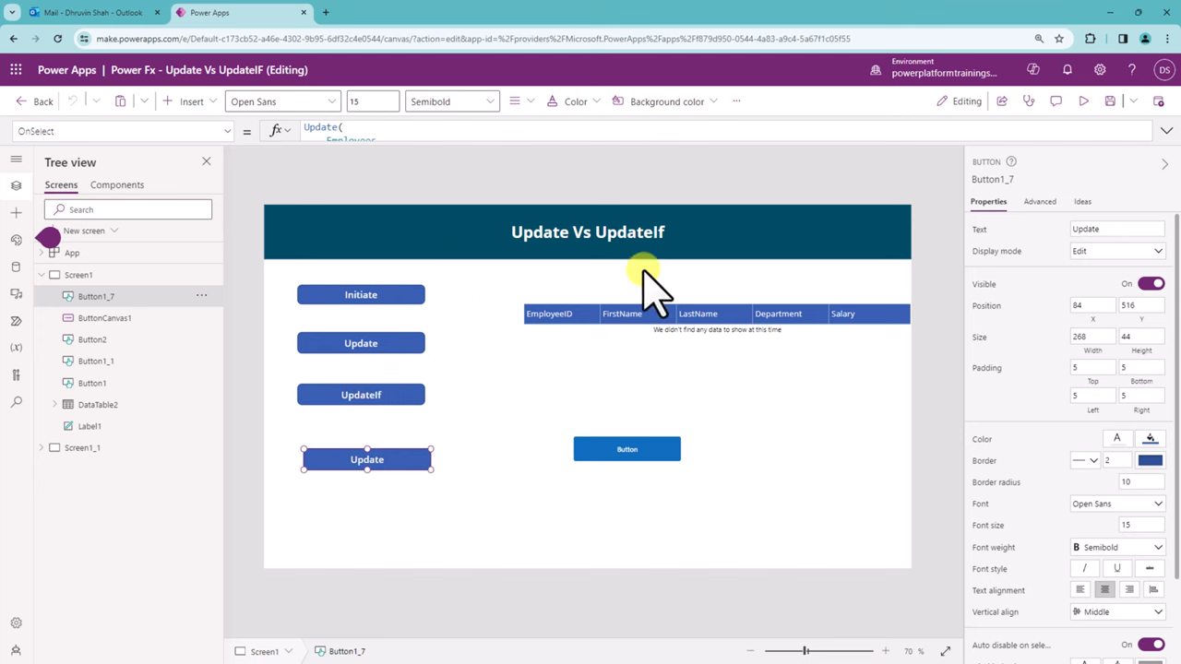
mouse_move(177, 196)
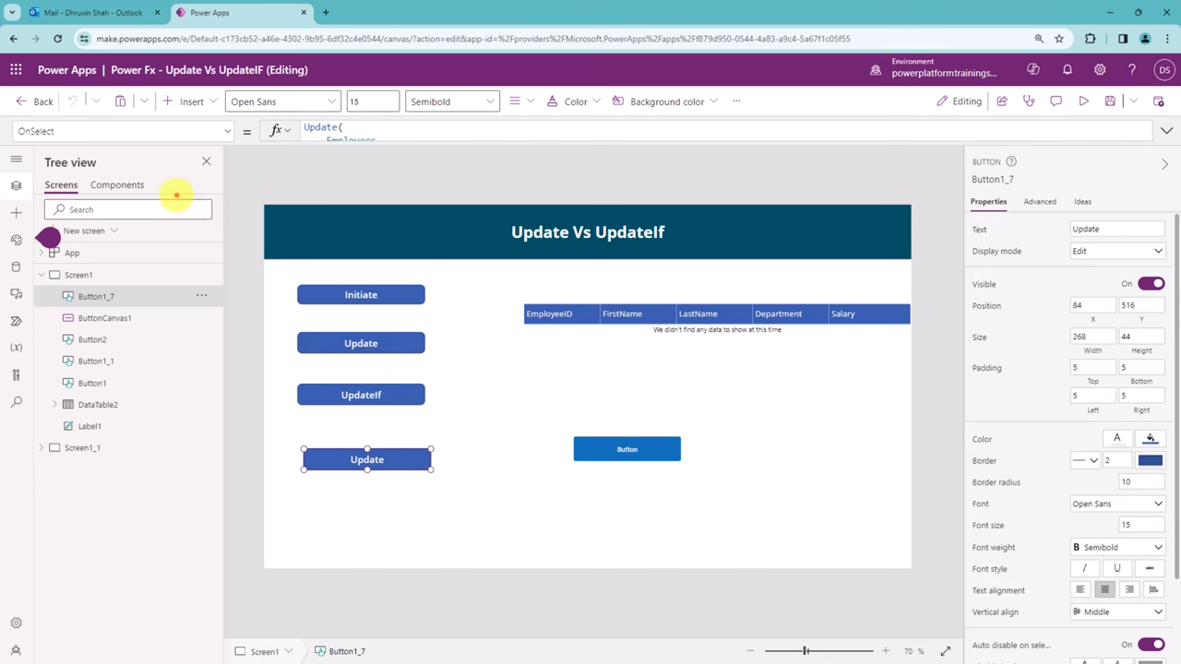